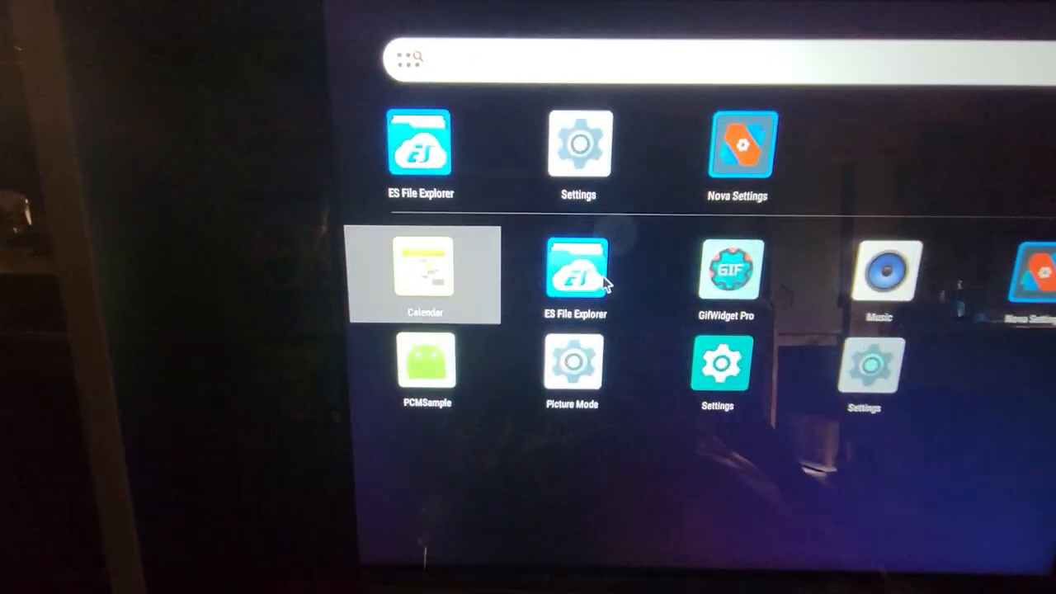
Step: Launch ES File Explorer from the launcher's app drawer
{"action": "left_click", "coordinate": [575, 268]}
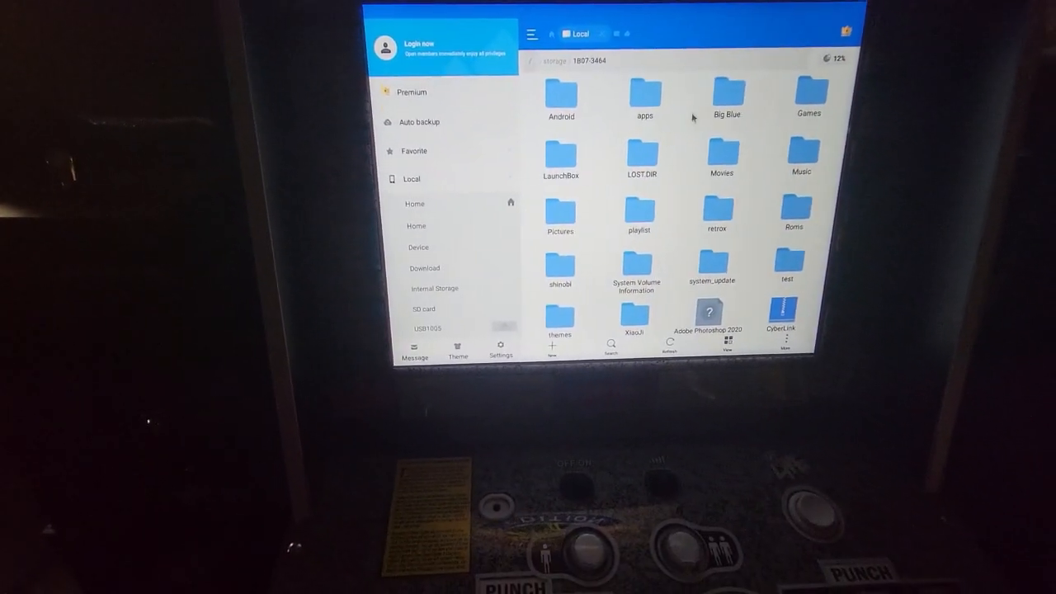
Step: Enter the apps folder to reach the RetroArch_ra32.apk install details
{"action": "double_click", "coordinate": [643, 95]}
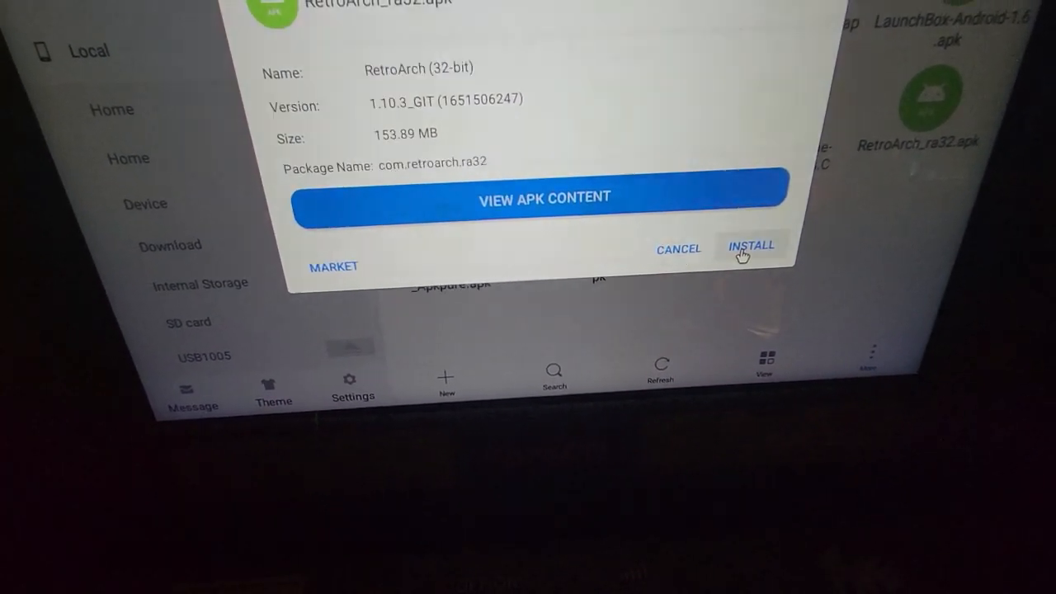
Step: Install RetroArch (32-bit) 1.10.3 from its APK properties and confirm in the package installer
{"action": "left_click", "coordinate": [751, 246]}
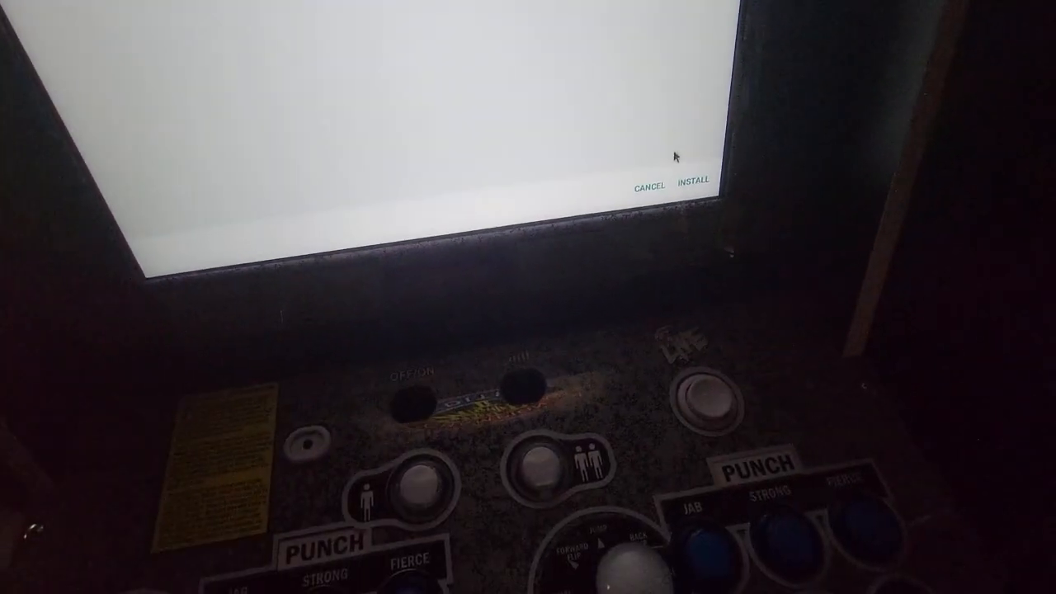
{"action": "left_click", "coordinate": [693, 183]}
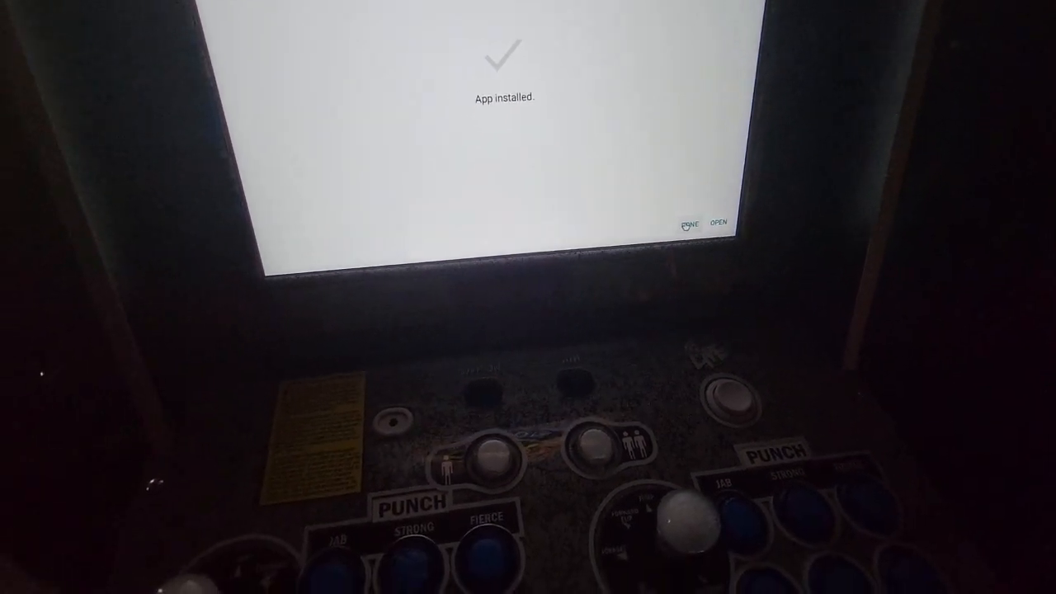
Step: Dismiss the RetroArch install screen and start installing the GifWidget Pro APK update
{"action": "left_click", "coordinate": [688, 224]}
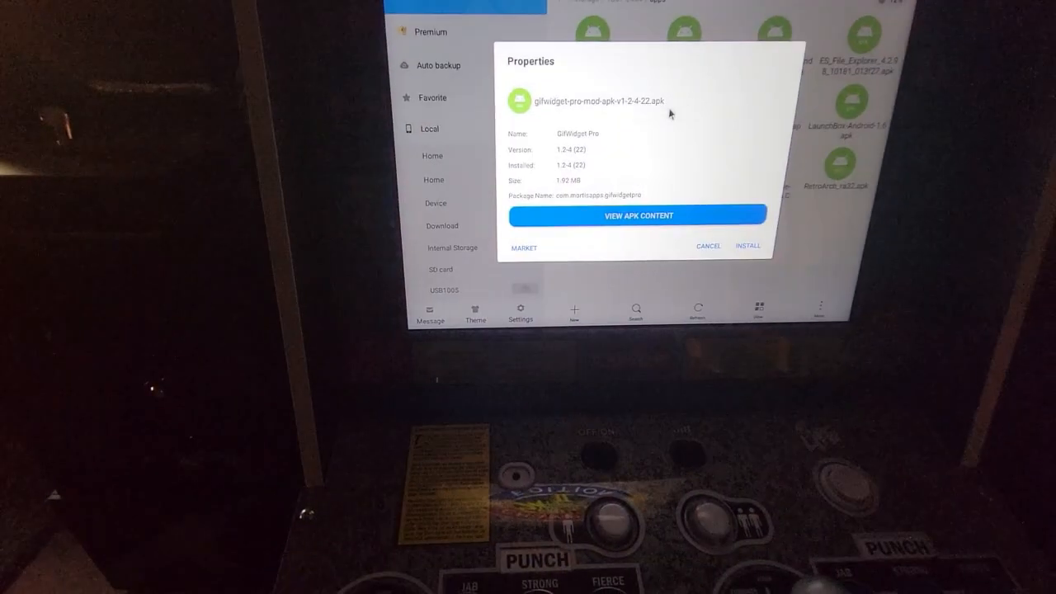
{"action": "left_click", "coordinate": [747, 245]}
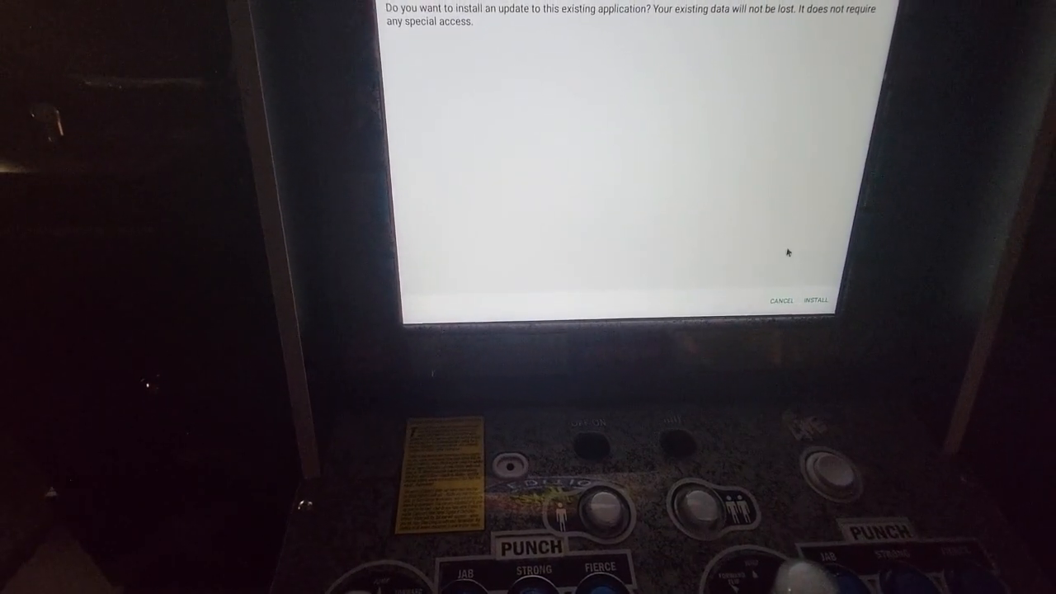